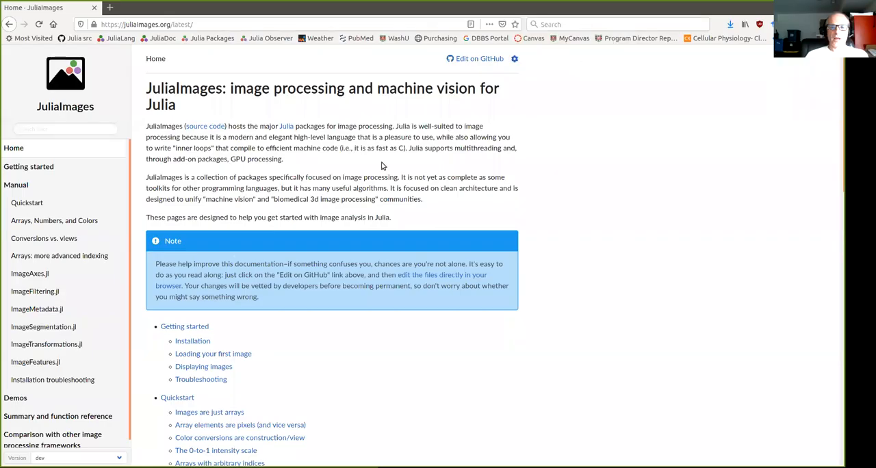
pyautogui.moveTo(340, 201)
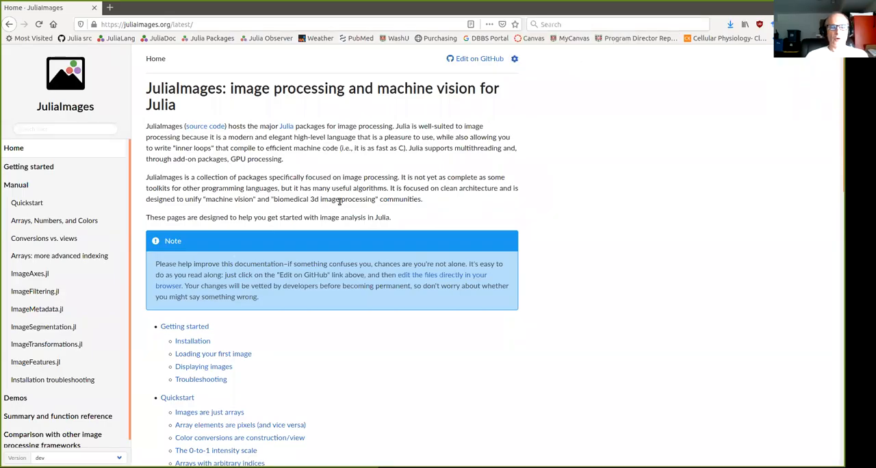
pyautogui.moveTo(454, 191)
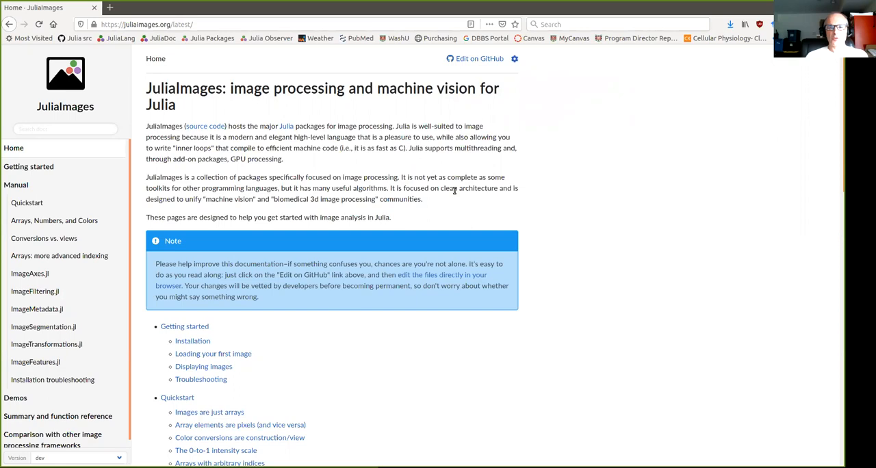
pyautogui.moveTo(543, 160)
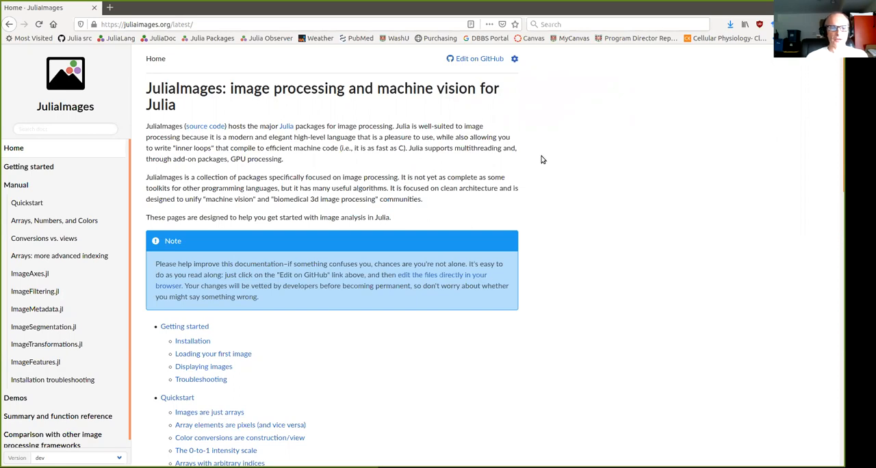
pyautogui.moveTo(239, 170)
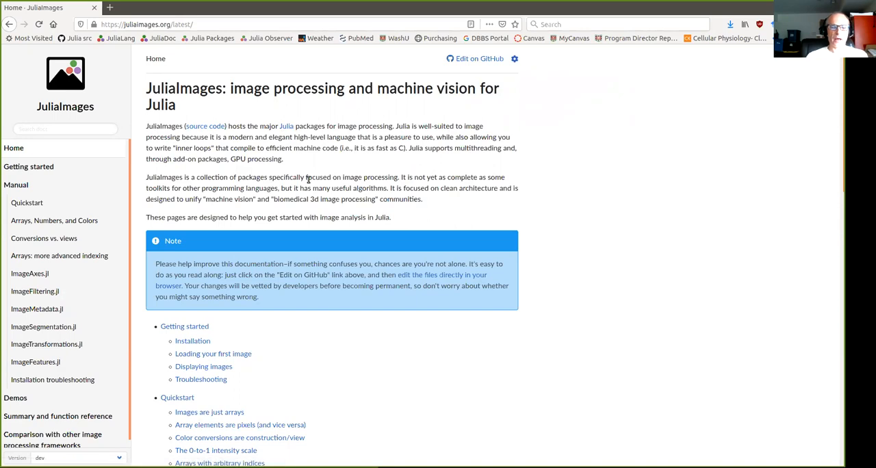
pyautogui.moveTo(404, 219)
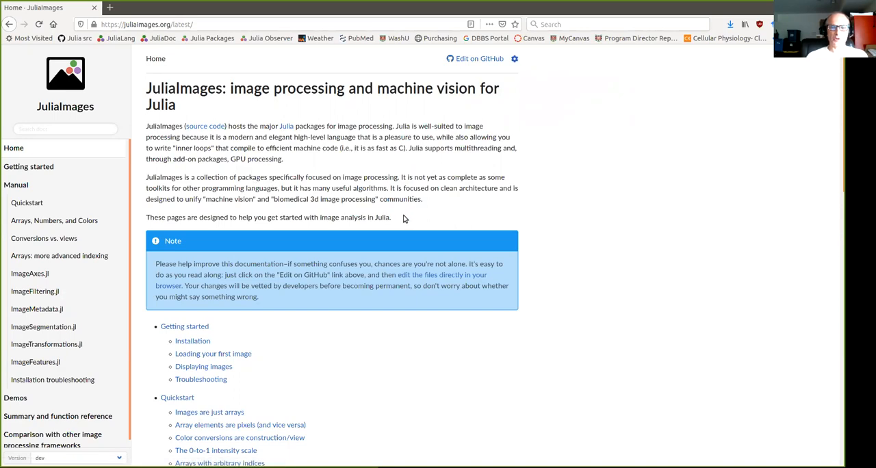
pyautogui.moveTo(392, 210)
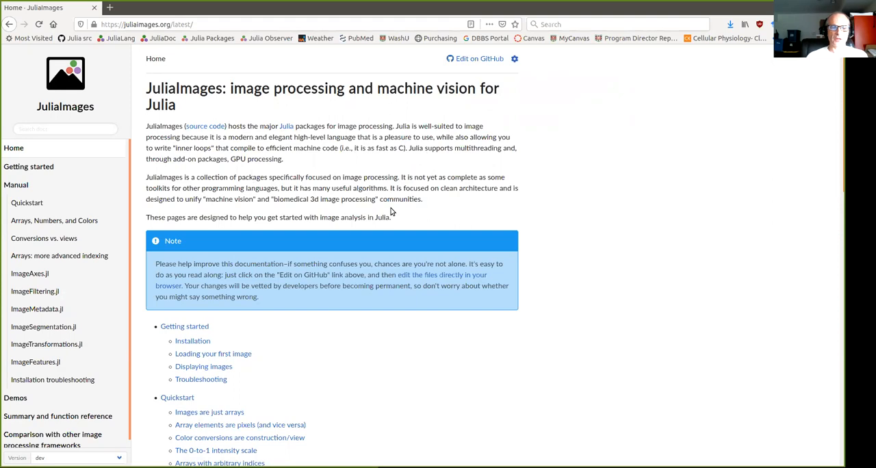
pyautogui.moveTo(418, 175)
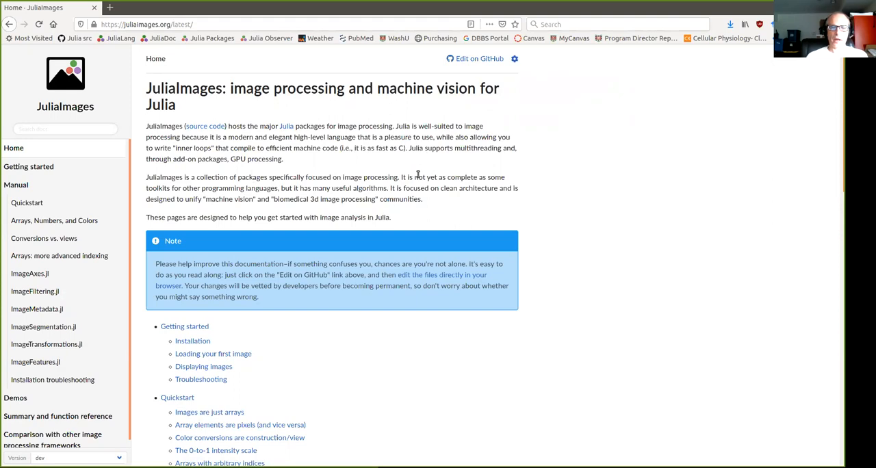
pyautogui.moveTo(475, 58)
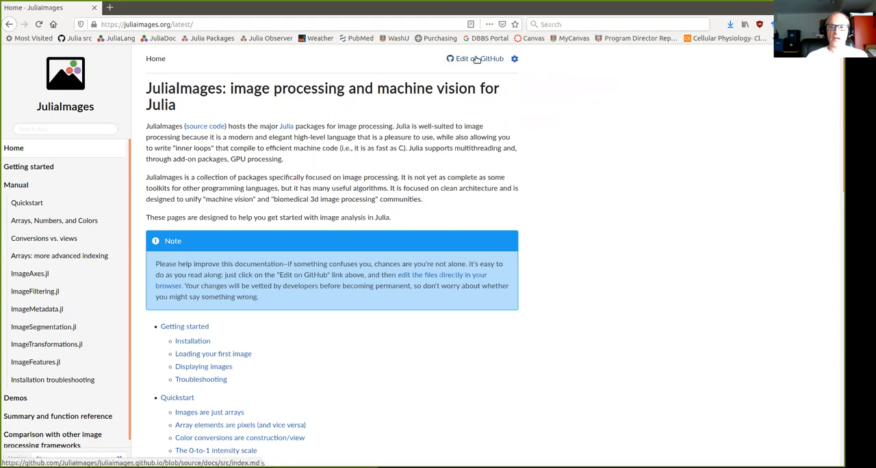
pyautogui.moveTo(477, 59)
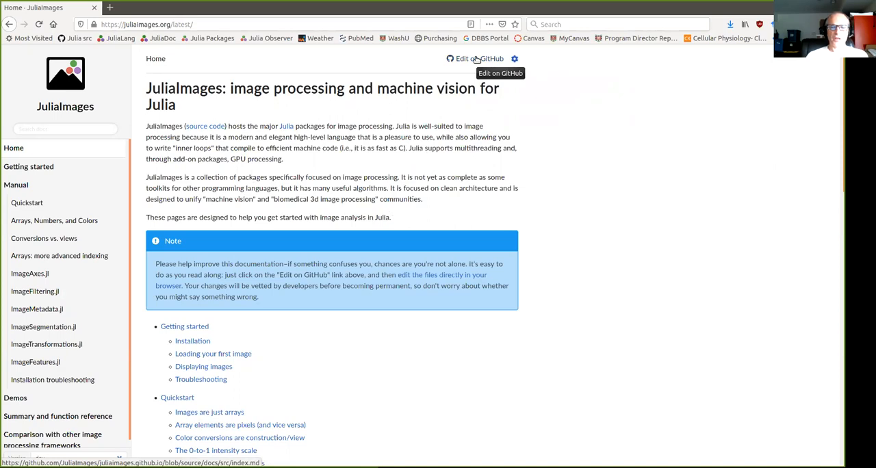
pyautogui.moveTo(183, 324)
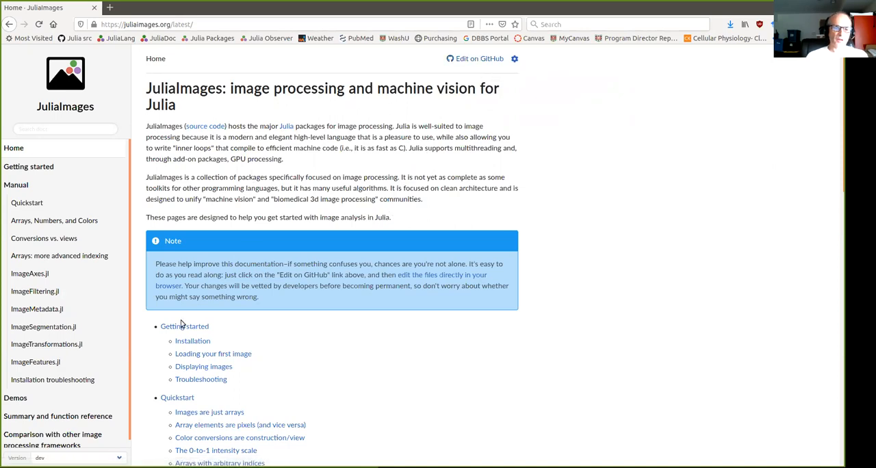
# - Go from the docs page via 'Edit on GitHub' to index.md and open it in the web editor
pyautogui.scroll(-3)
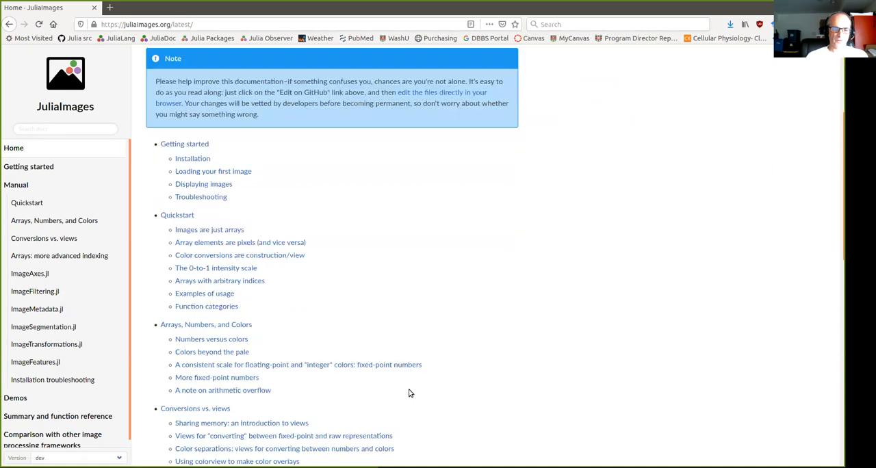
pyautogui.scroll(-3)
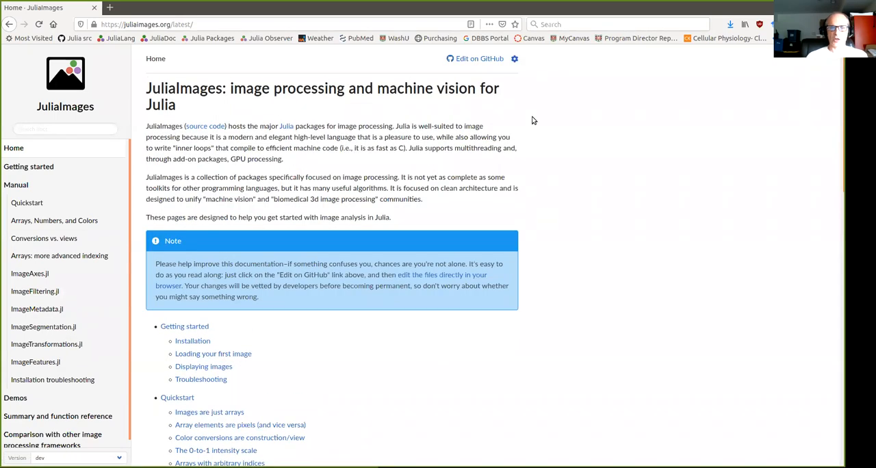
pyautogui.click(479, 58)
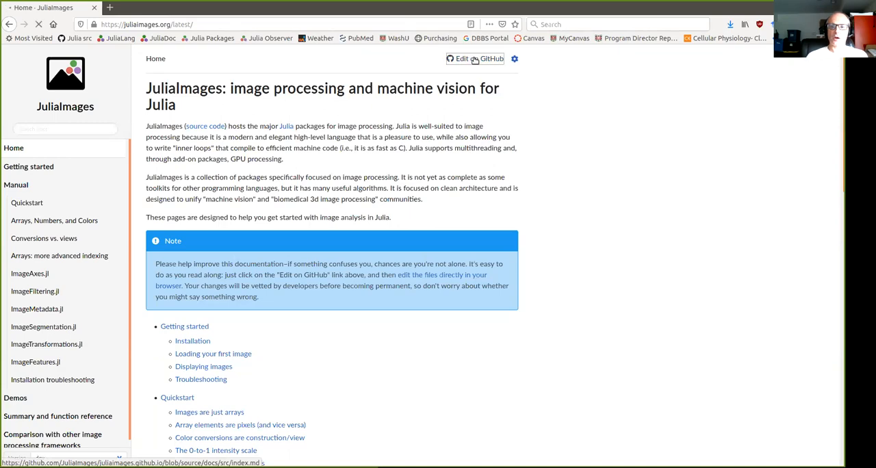
pyautogui.click(491, 59)
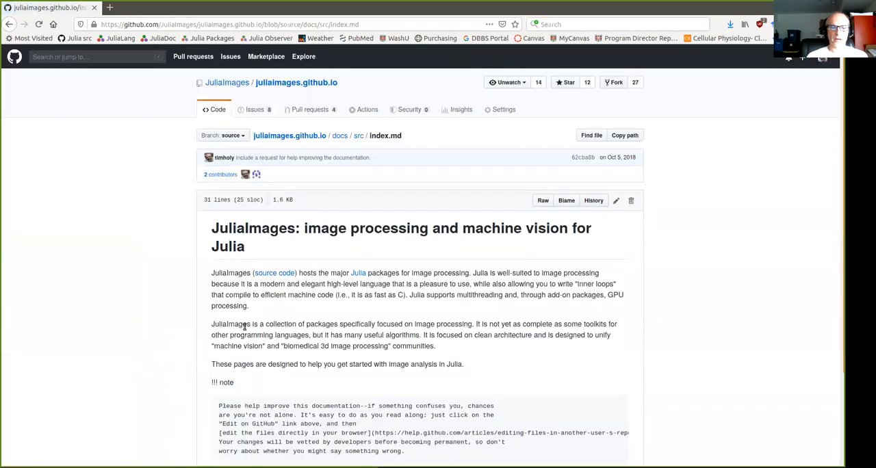
pyautogui.scroll(-3)
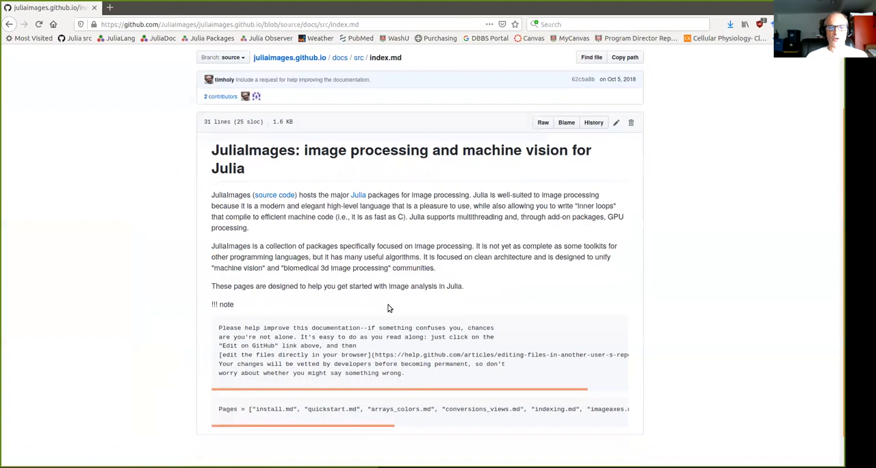
pyautogui.moveTo(447, 252)
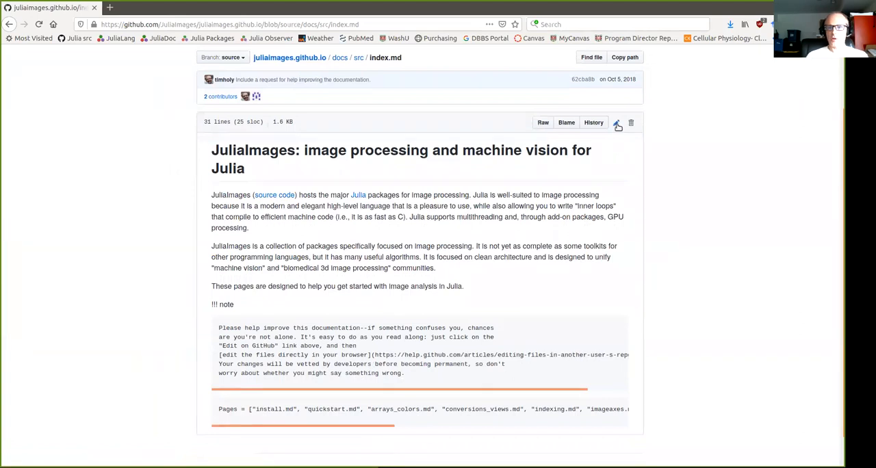
pyautogui.click(616, 123)
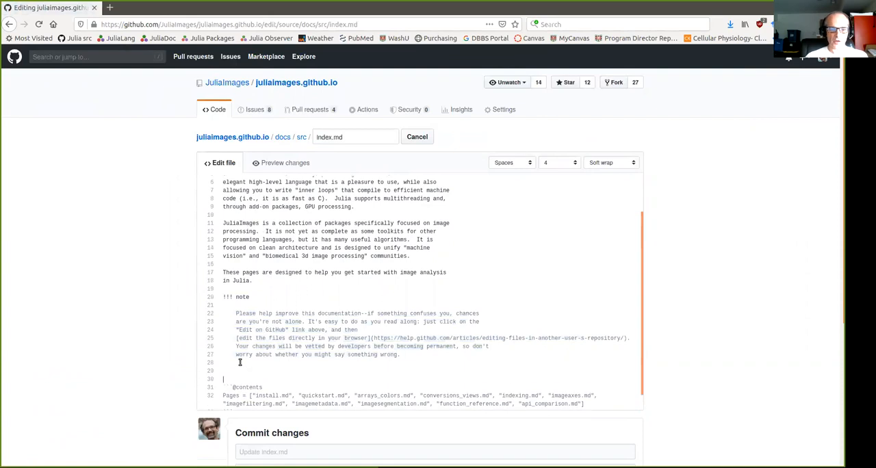
# - On line 29 below the note block, type a sentence saying these contents are already in the margin
pyautogui.write("It's not useful to")
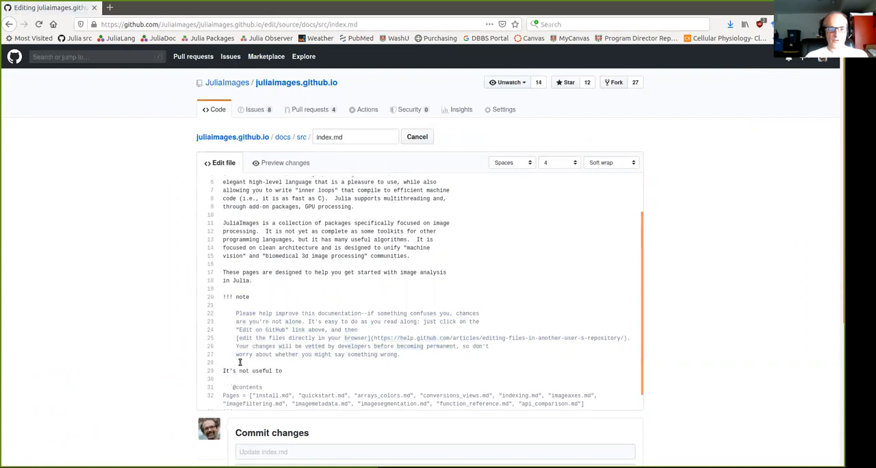
pyautogui.write('have these con')
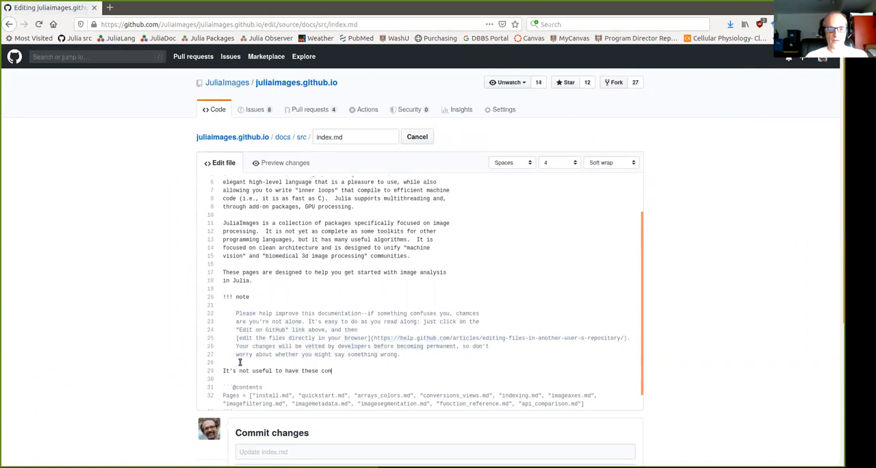
pyautogui.write('tents here since t')
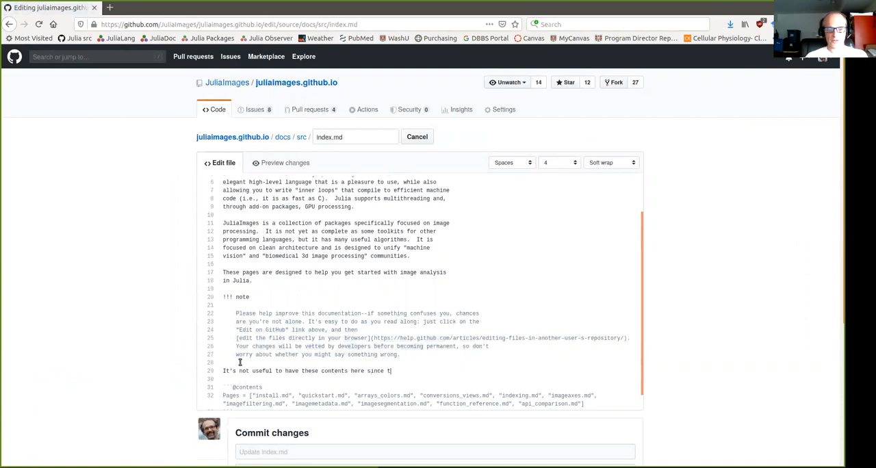
pyautogui.write('hey are in the mar')
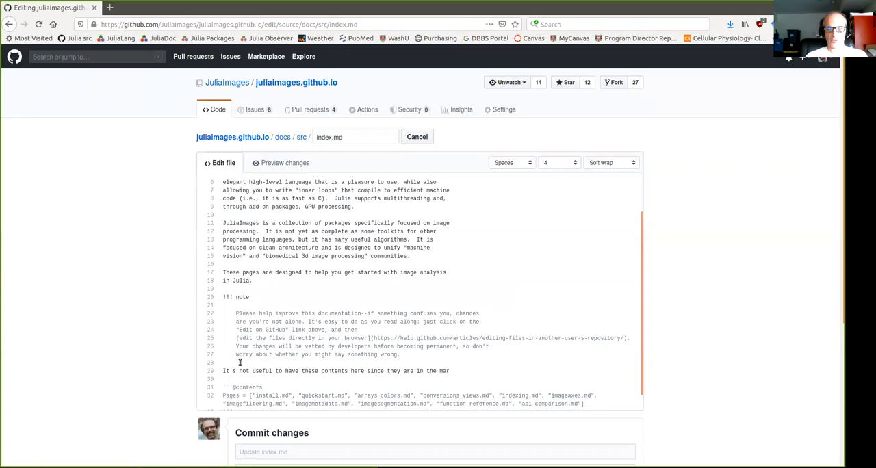
pyautogui.scroll(-3)
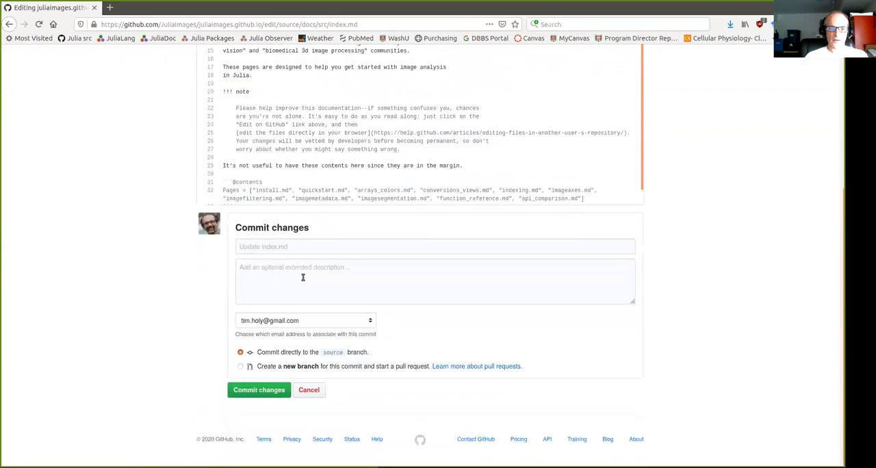
# - Title the commit 'Suggested Improvement', target new branch 'make-better', and propose the change
pyautogui.write('Suggested improv')
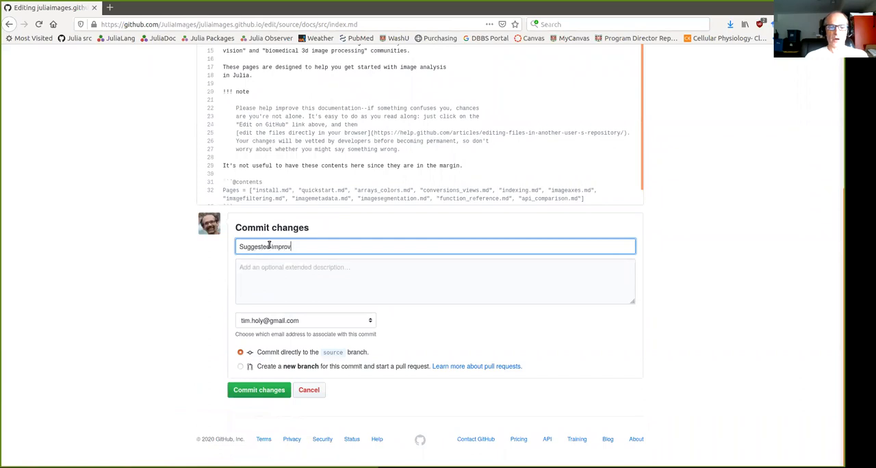
pyautogui.write('ement')
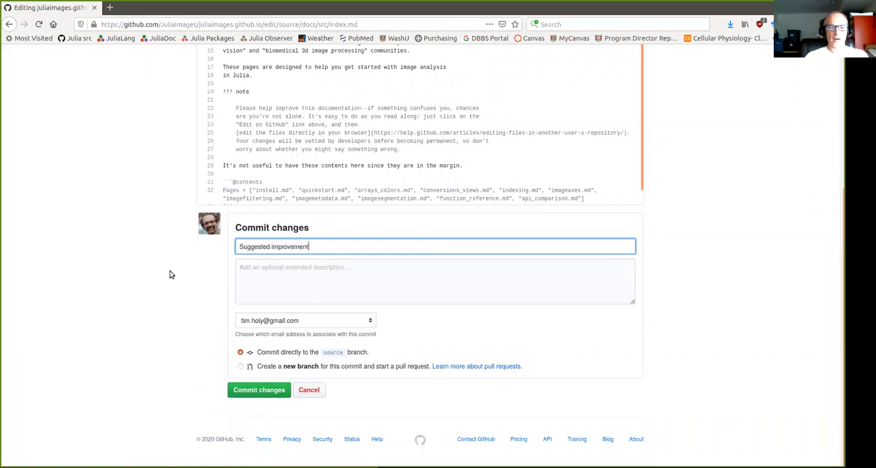
pyautogui.moveTo(336, 369)
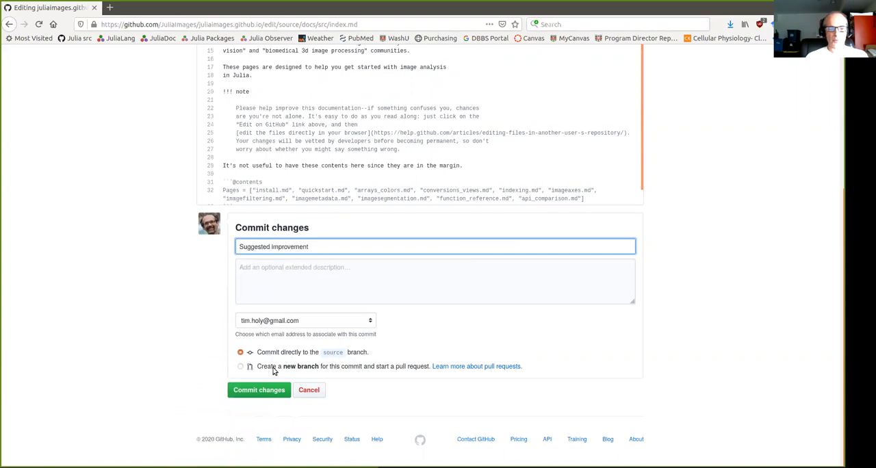
pyautogui.click(240, 366)
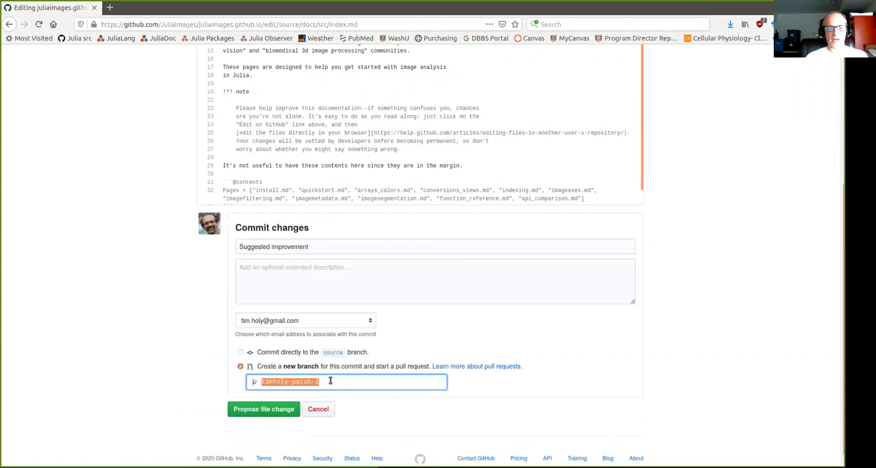
pyautogui.write('make-better')
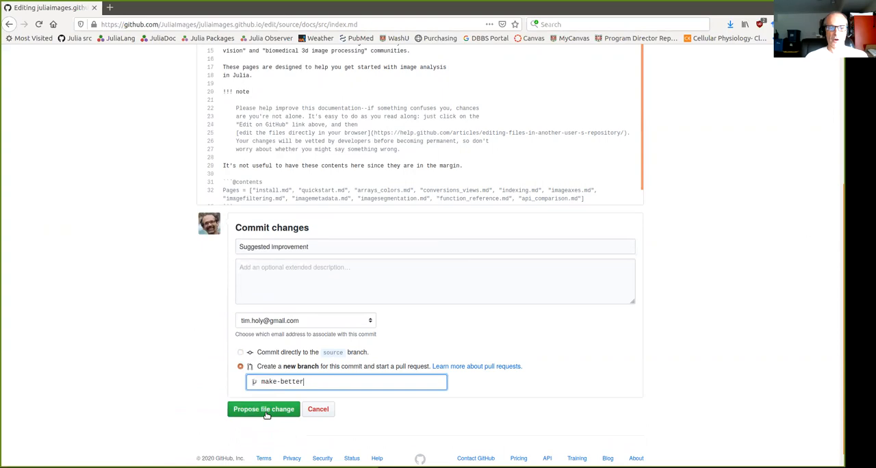
pyautogui.click(264, 409)
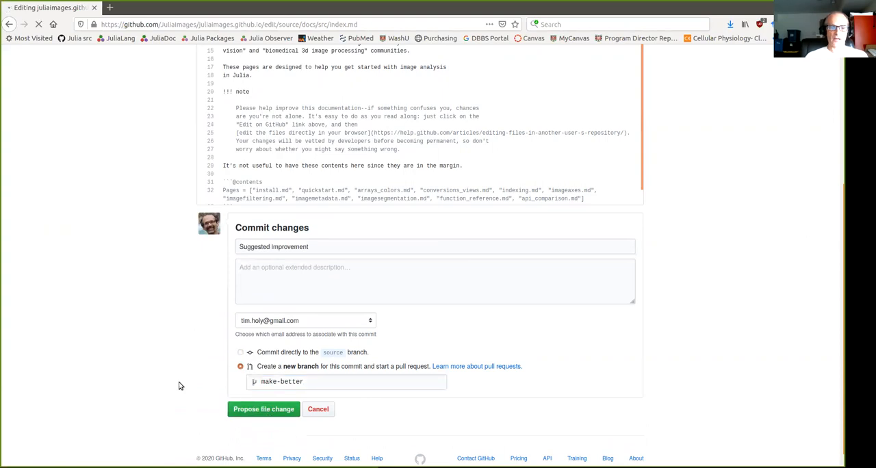
# - Describe the PR as 'This is a demo commit of how to improve documentation. Thanks!' and create it
pyautogui.click(264, 409)
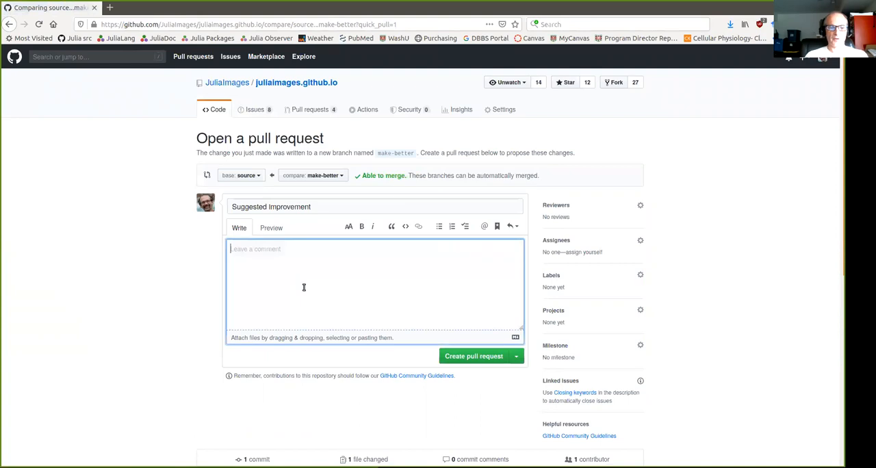
pyautogui.write('This is a dem')
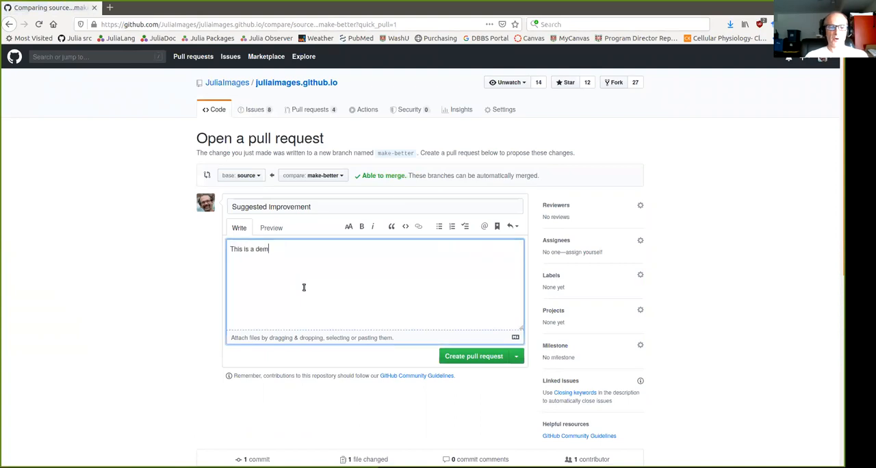
pyautogui.write('o commit of how')
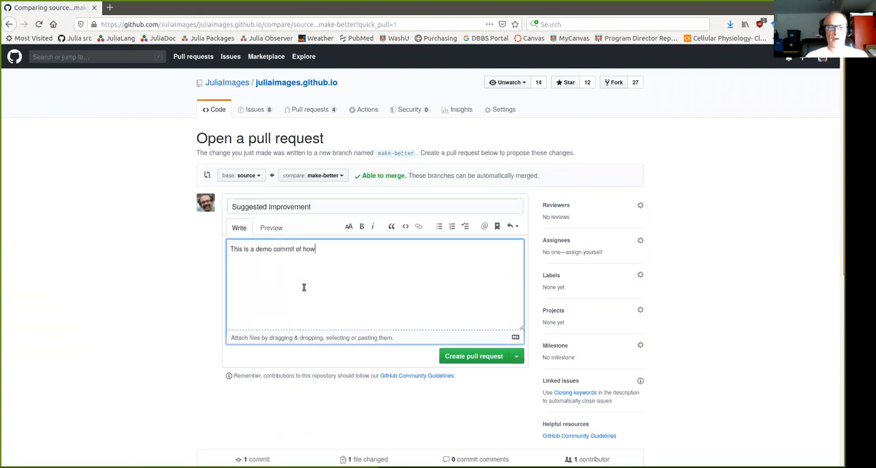
pyautogui.write('to improve')
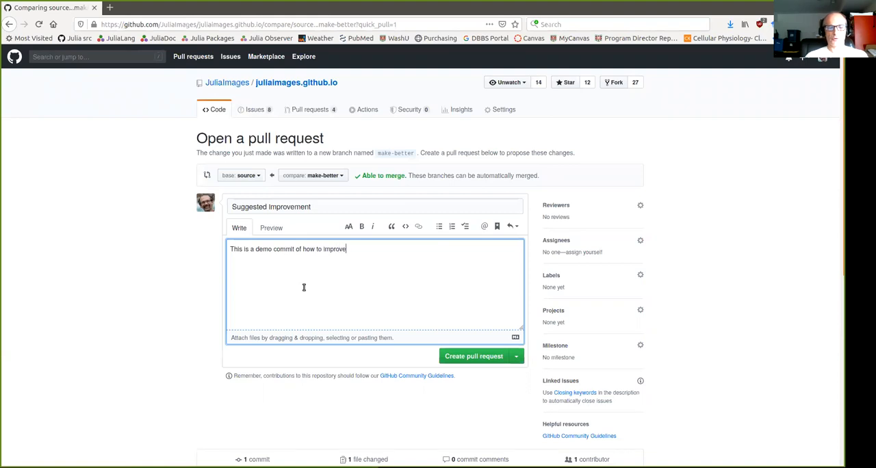
pyautogui.write('documentation. T')
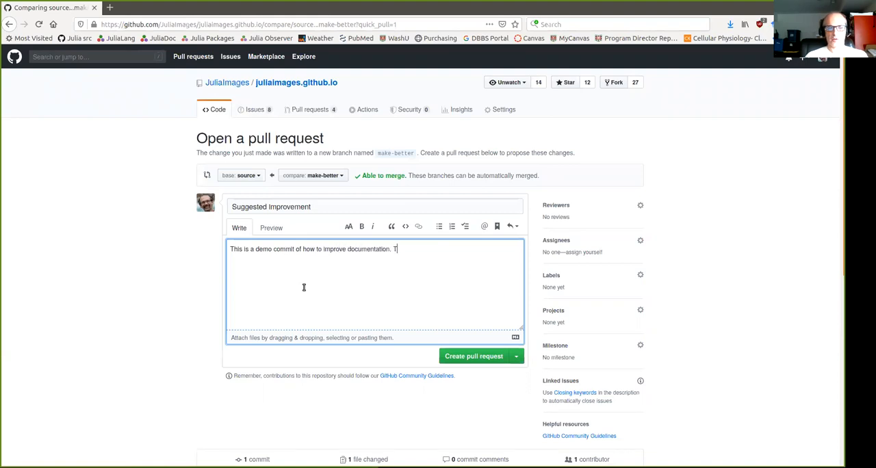
pyautogui.write('hanks!')
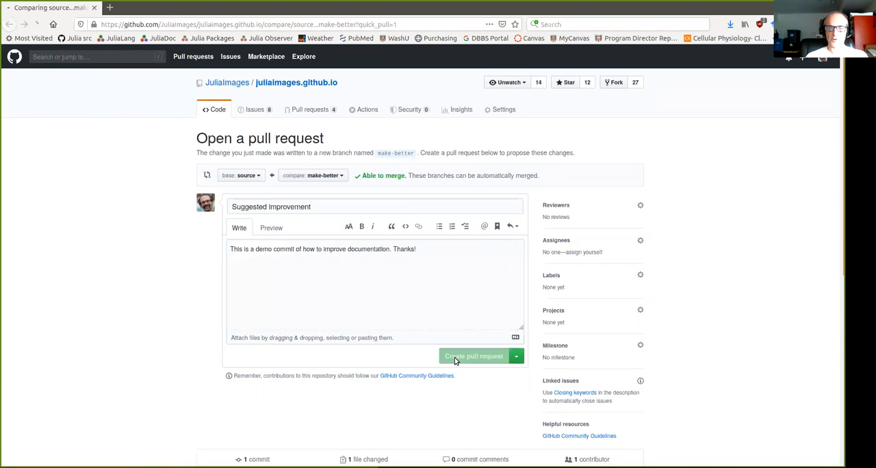
pyautogui.click(474, 356)
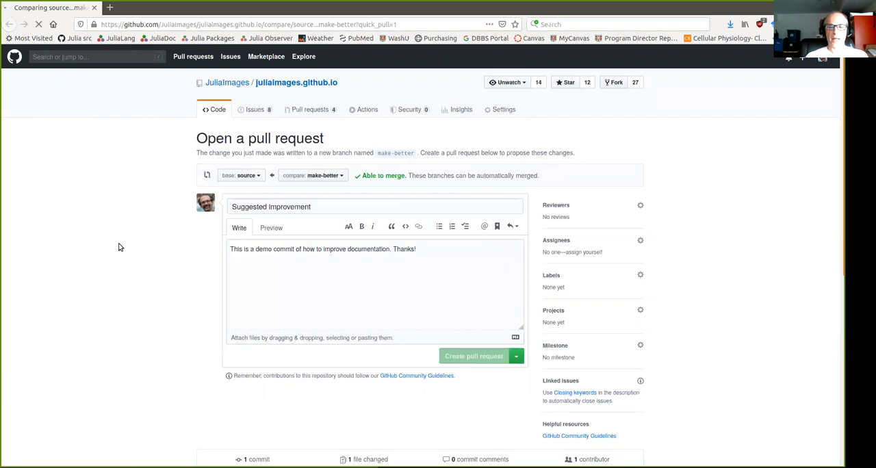
pyautogui.click(474, 356)
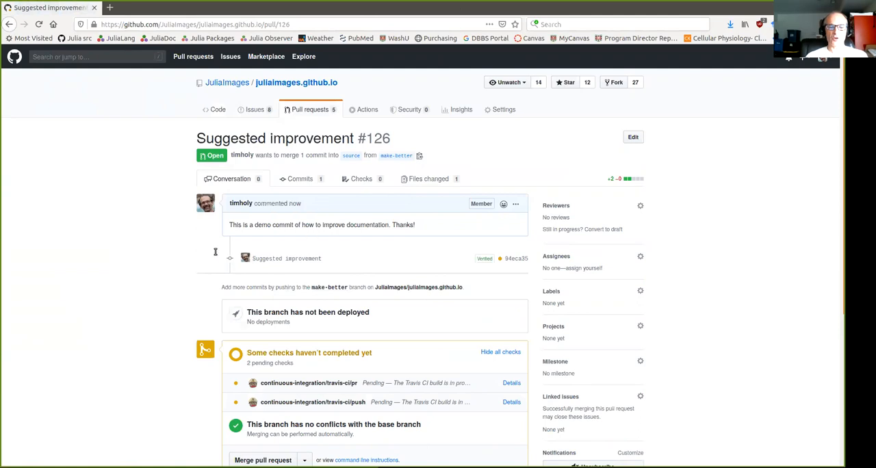
pyautogui.moveTo(471, 48)
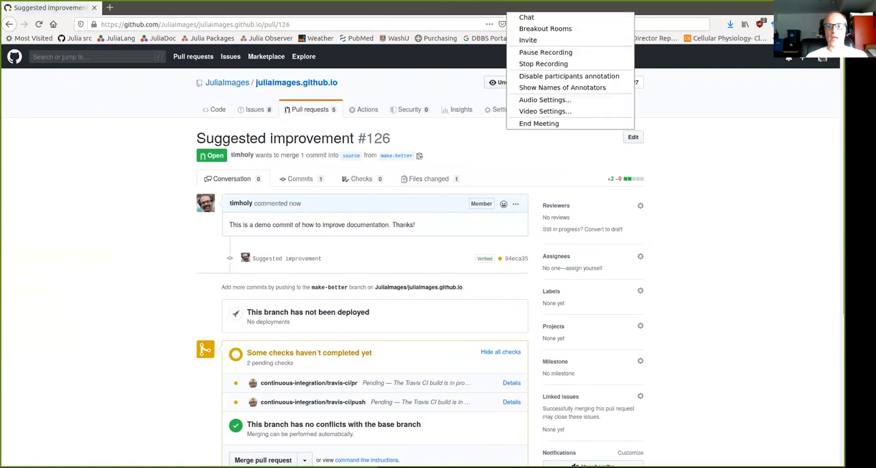
pyautogui.moveTo(546, 52)
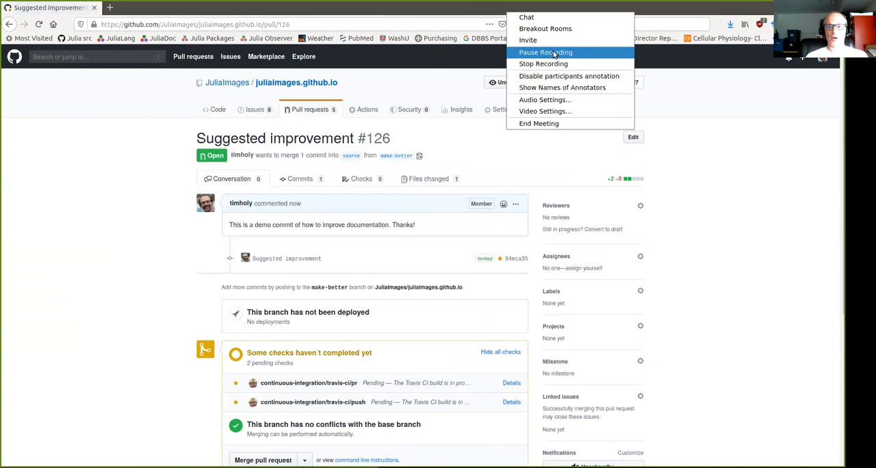